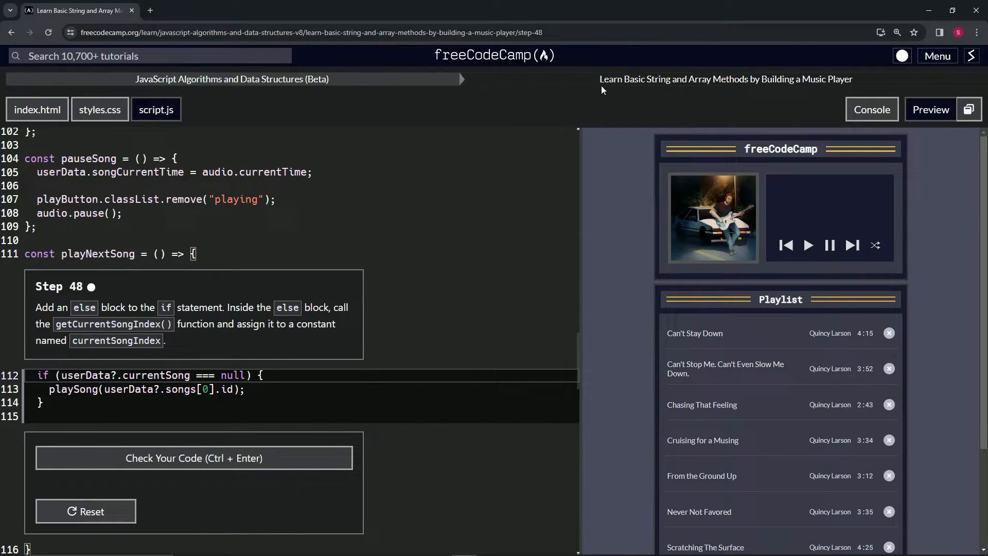
mouse_move(796, 90)
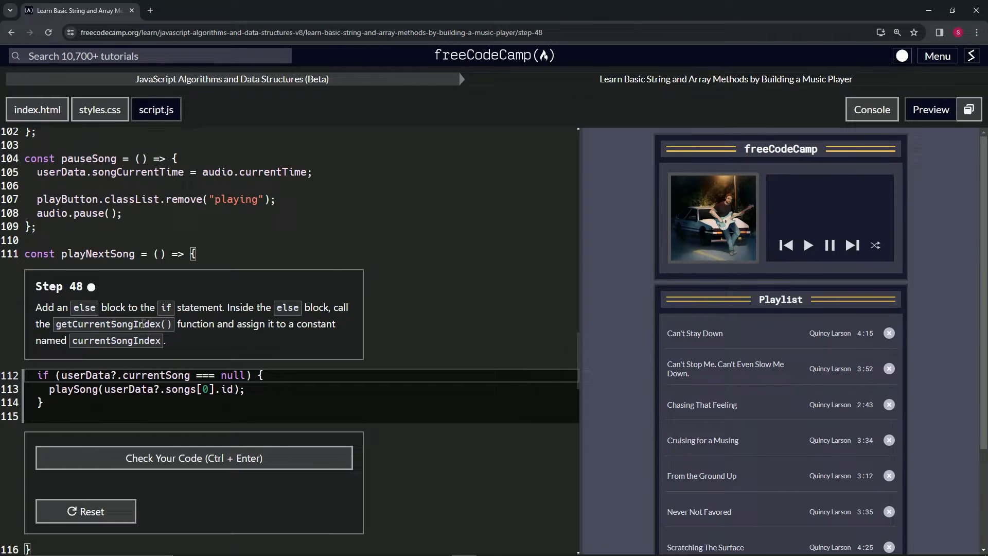
mouse_move(309, 335)
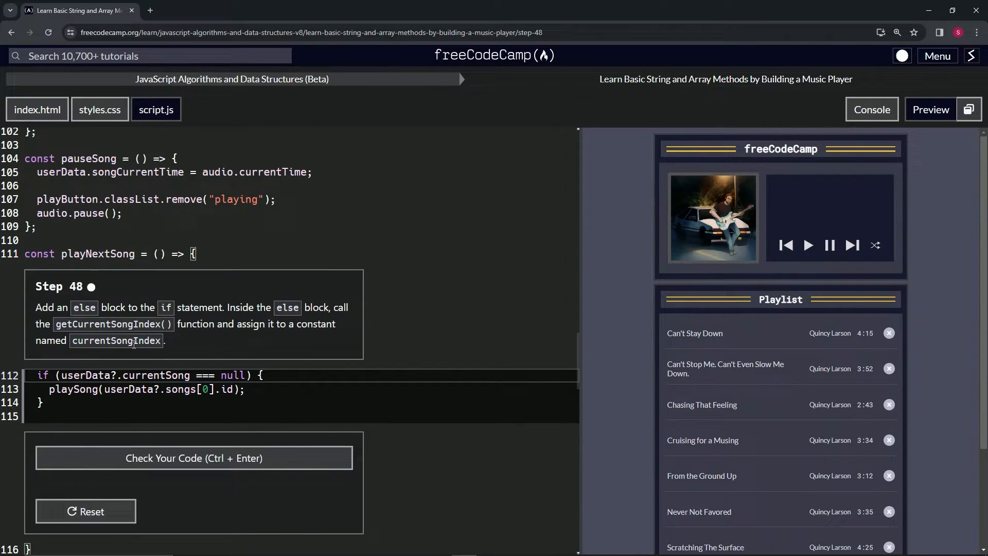
- Write an else block after the if containing 'const currentSongIndex = getCurrentSongIndex();'
click(106, 402)
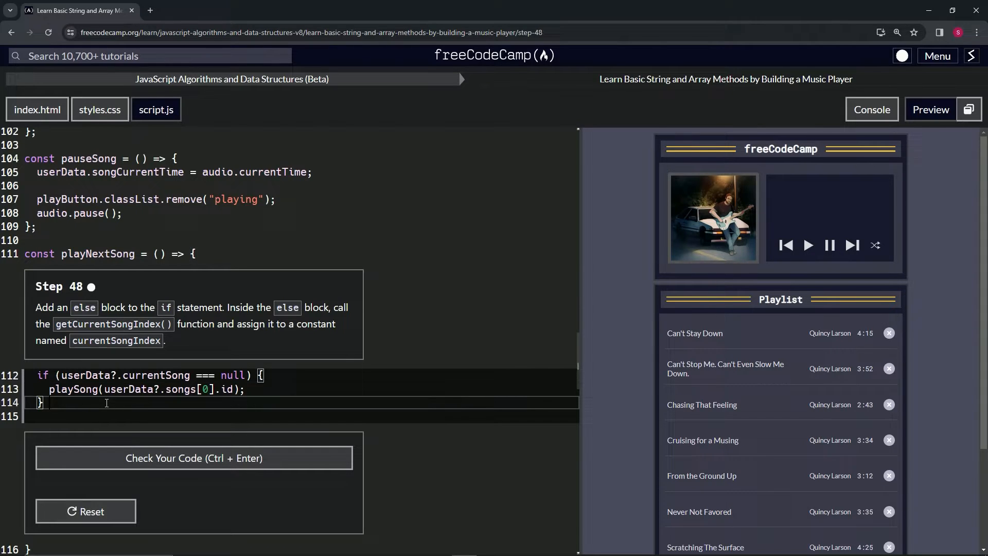
text(els)
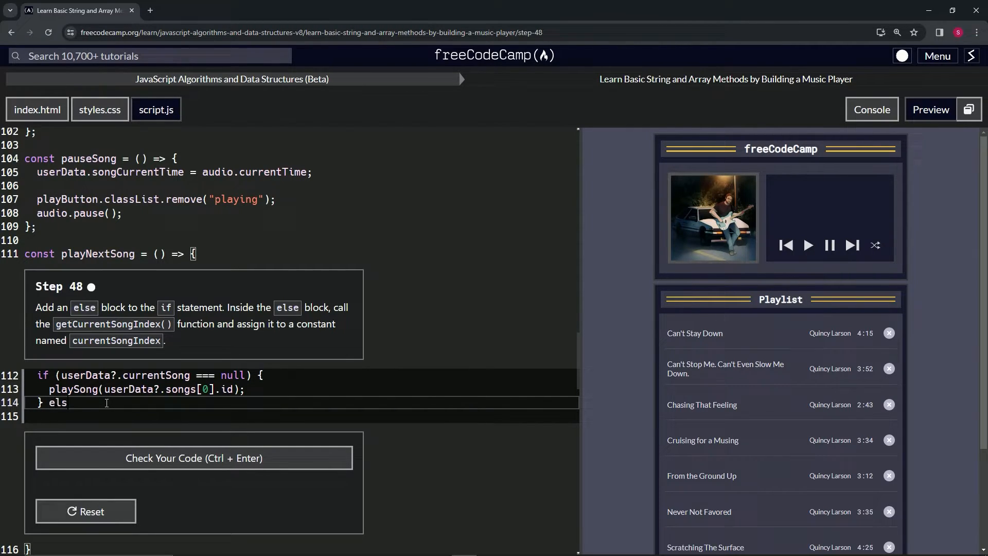
text(e {)
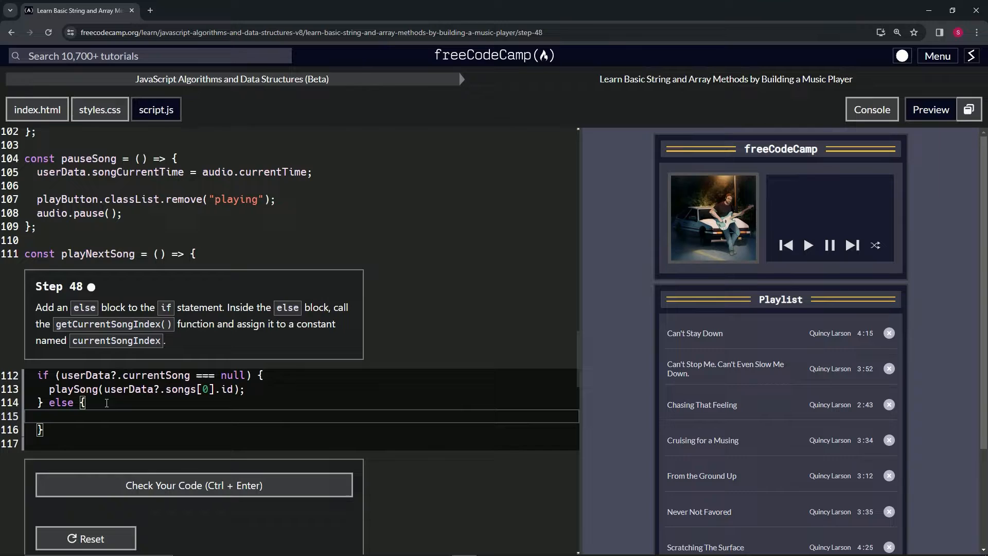
text(const c)
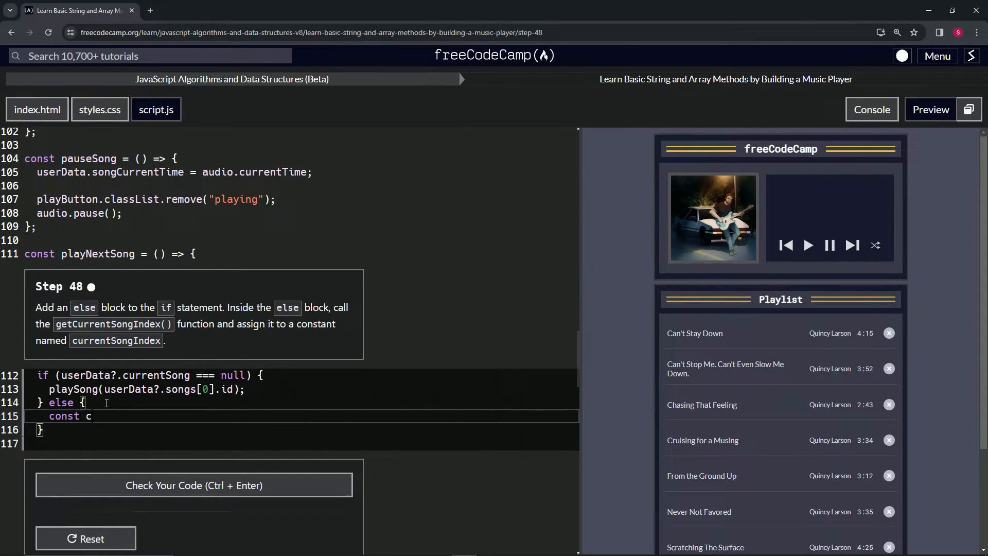
text(urrentSong)
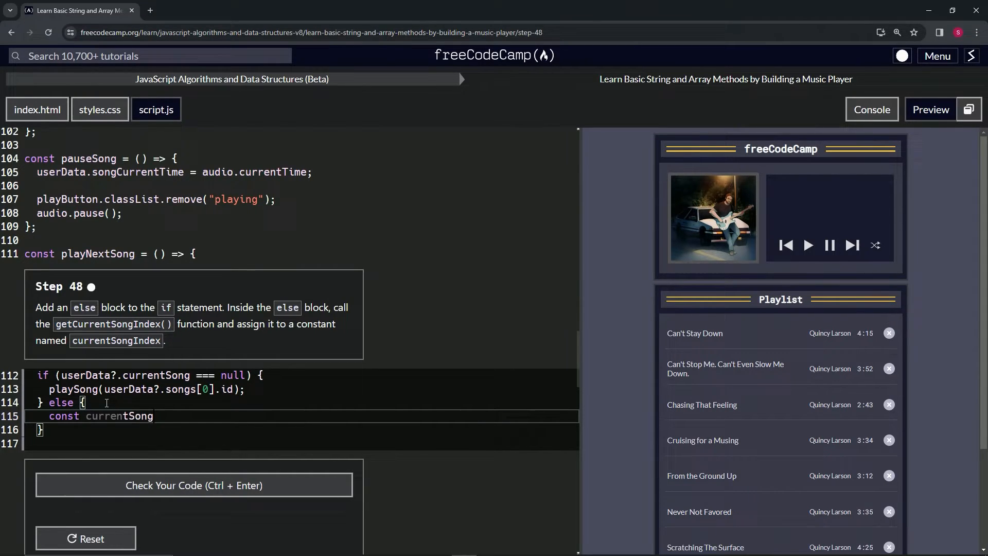
text(Index)
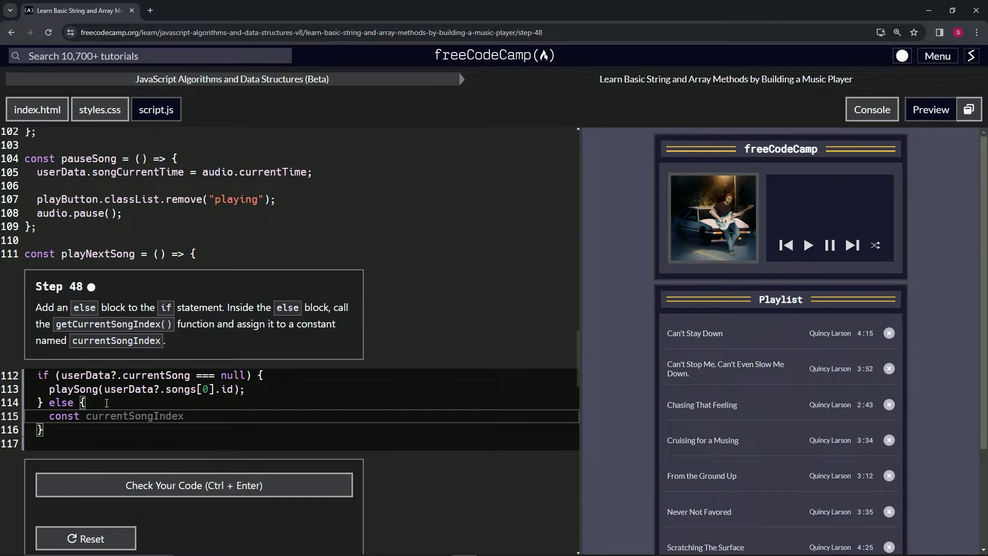
text(= get)
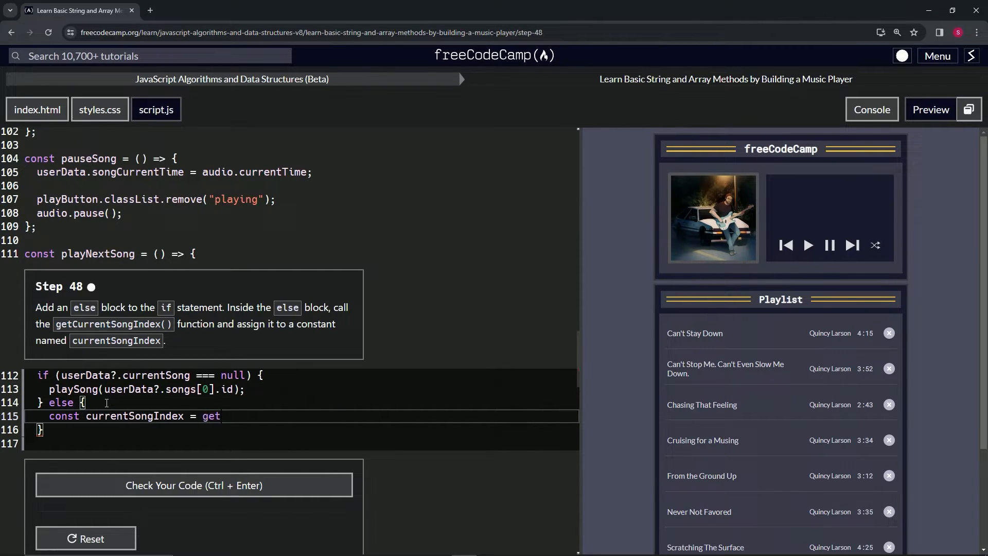
text(CurrentSong)
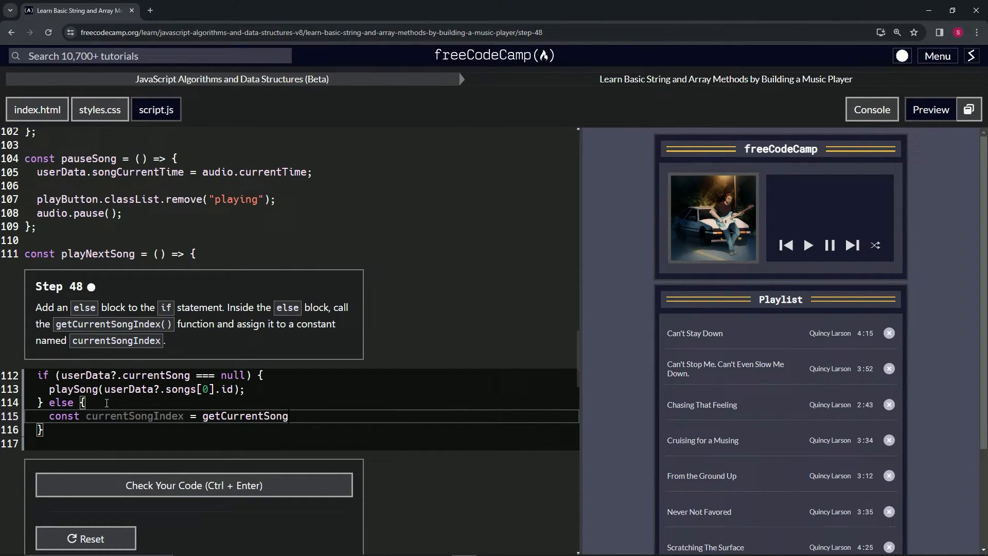
text(Index)
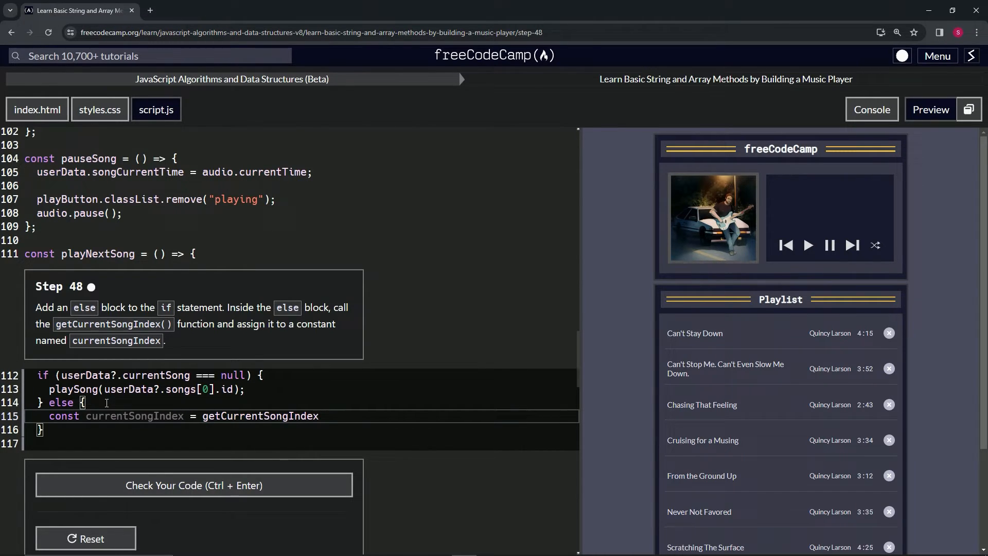
text(())
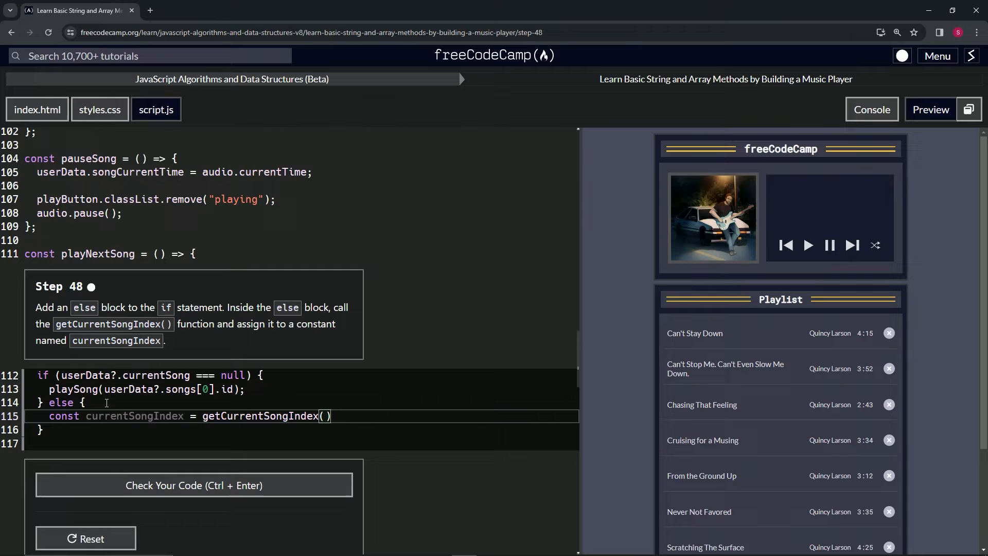
text(;)
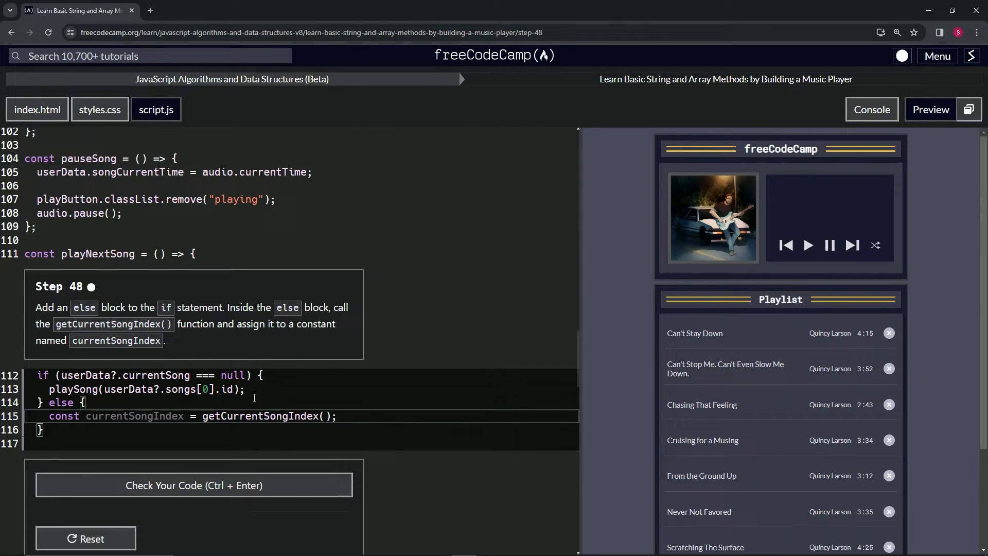
scroll(down, 3)
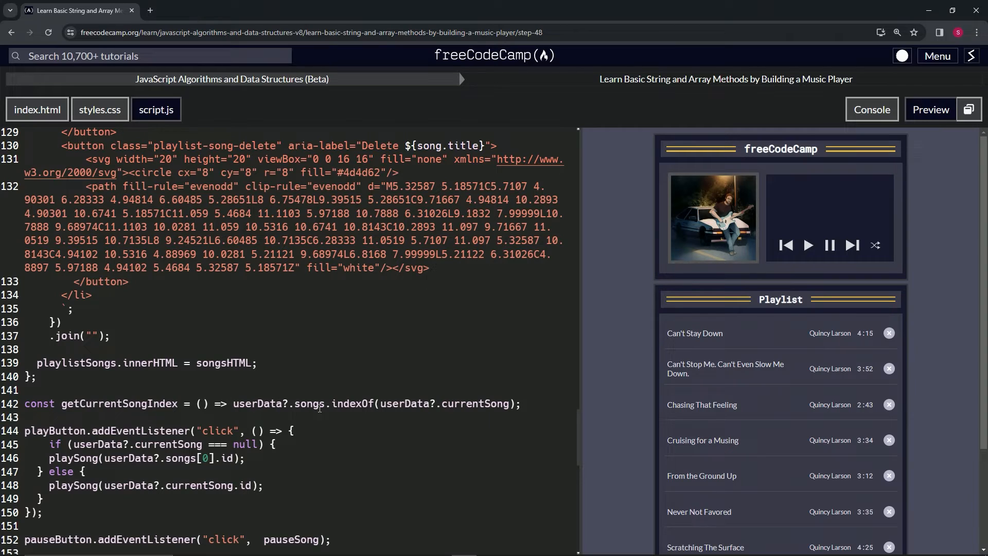
mouse_move(374, 409)
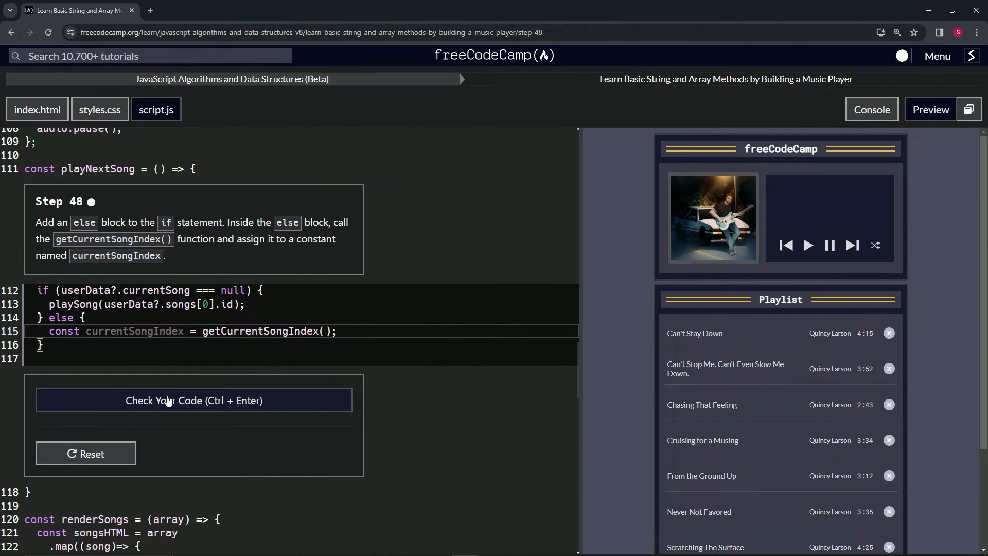
- Check the step 48 code, then submit it to advance to step 49
click(194, 401)
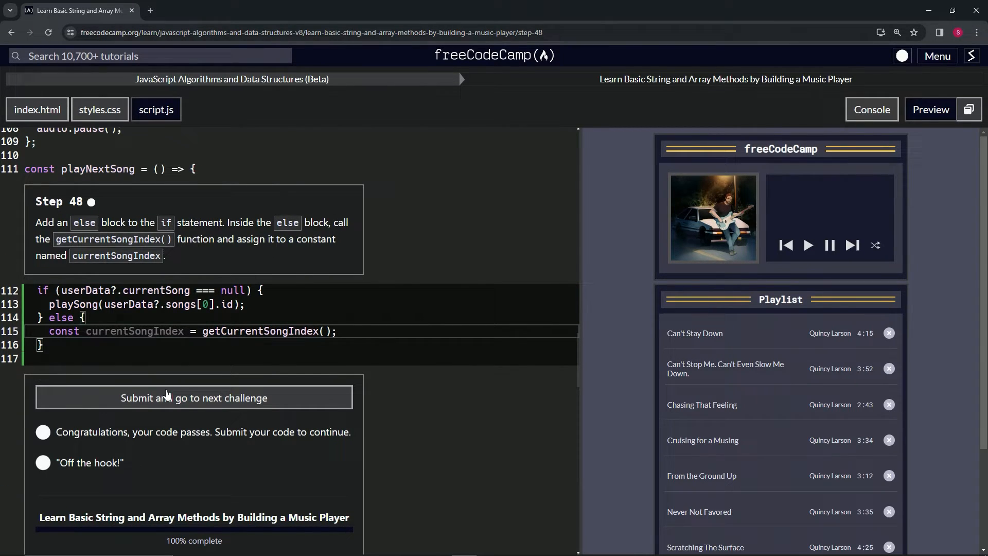
click(193, 398)
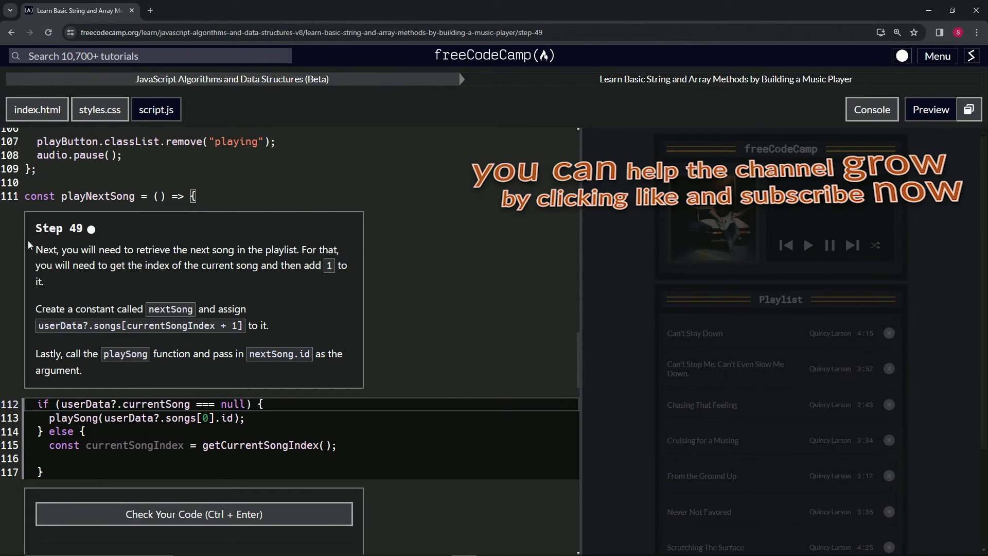
mouse_move(66, 244)
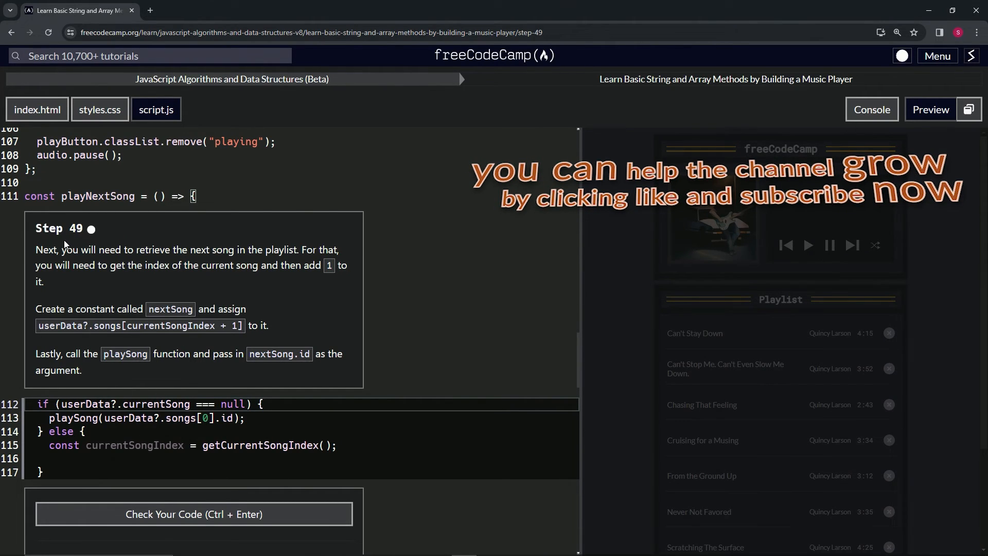